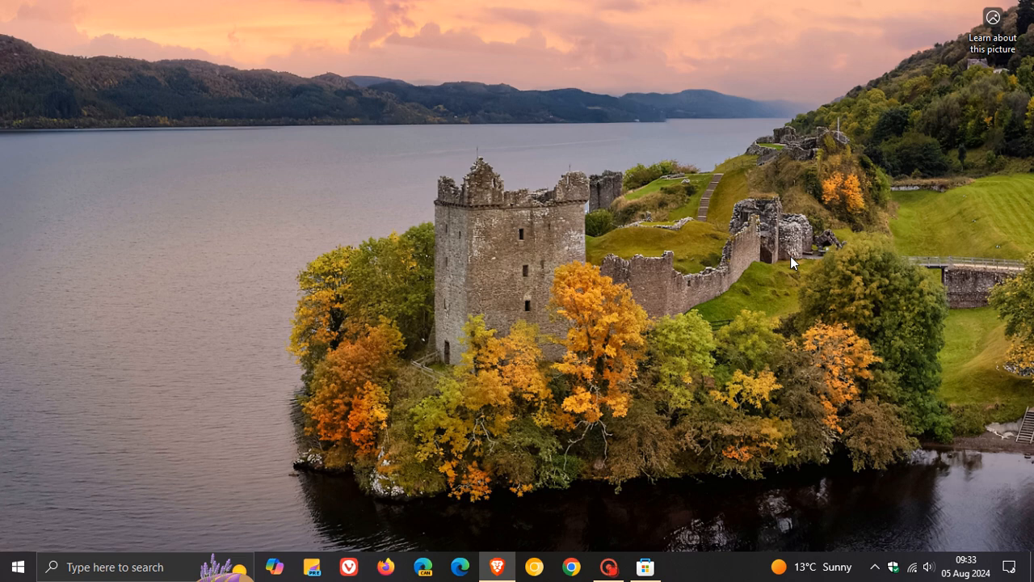
{"action": "mouse_move", "coordinate": [832, 160]}
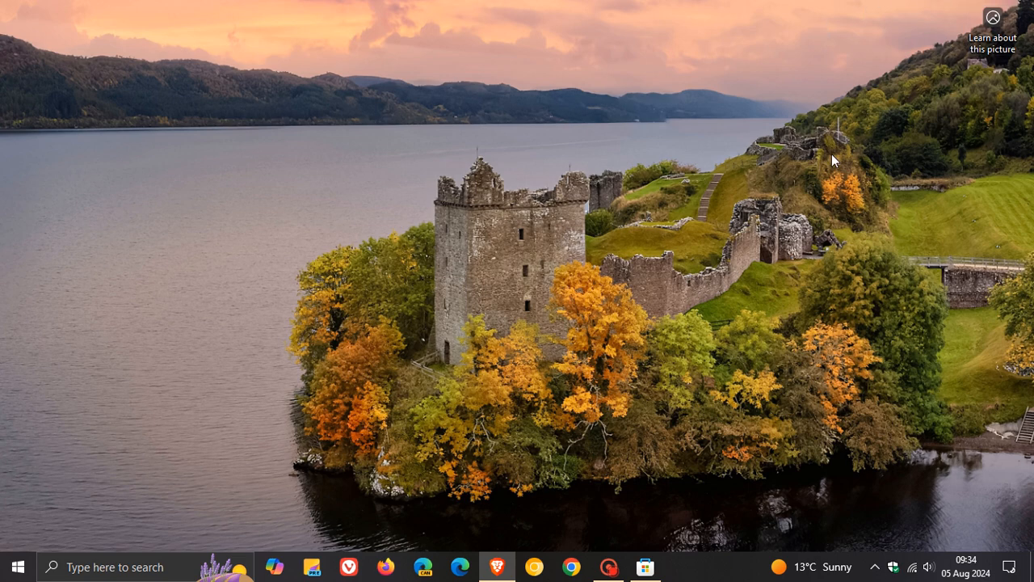
{"action": "mouse_move", "coordinate": [881, 325]}
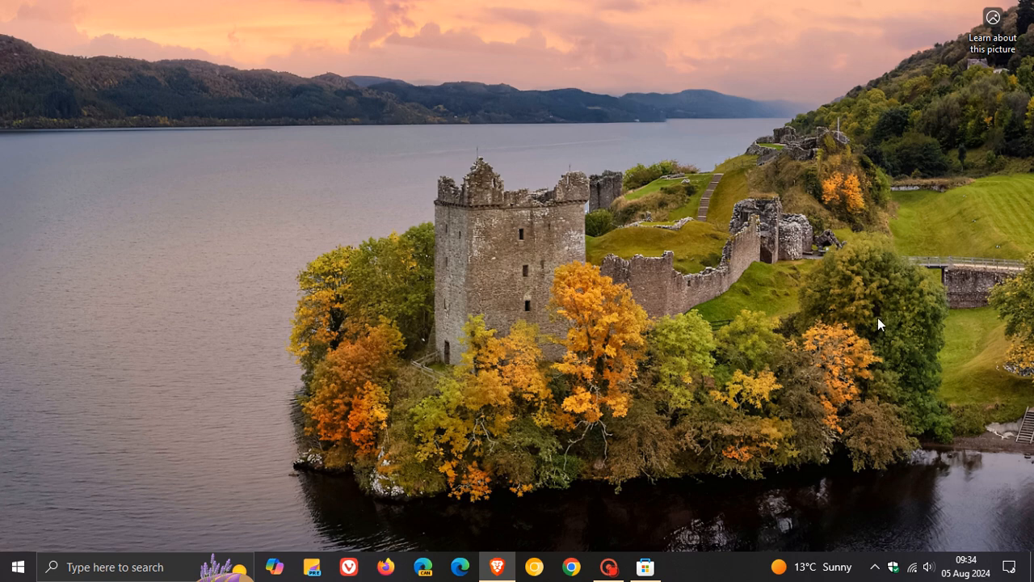
{"action": "mouse_move", "coordinate": [882, 311]}
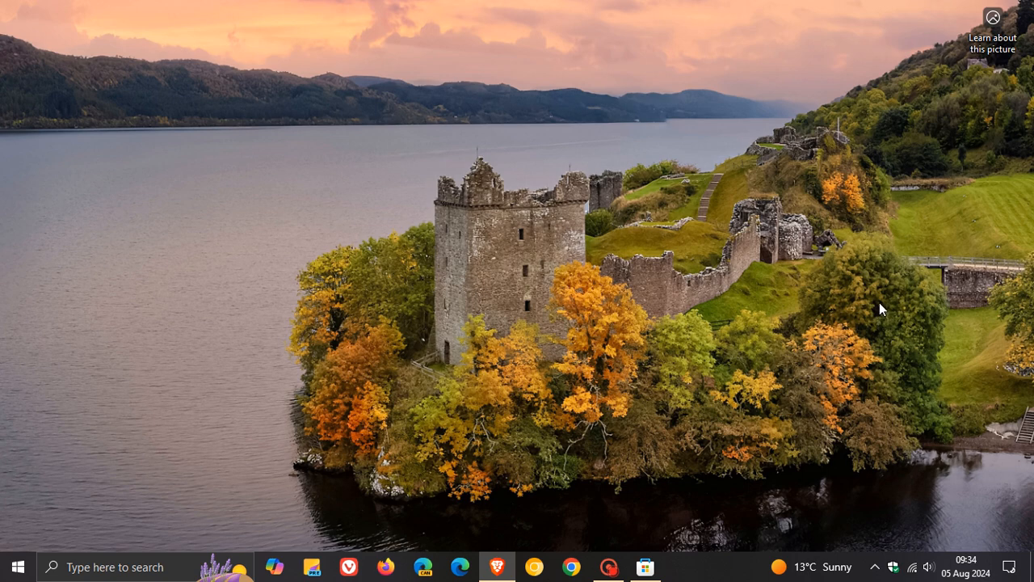
{"action": "mouse_move", "coordinate": [662, 200]}
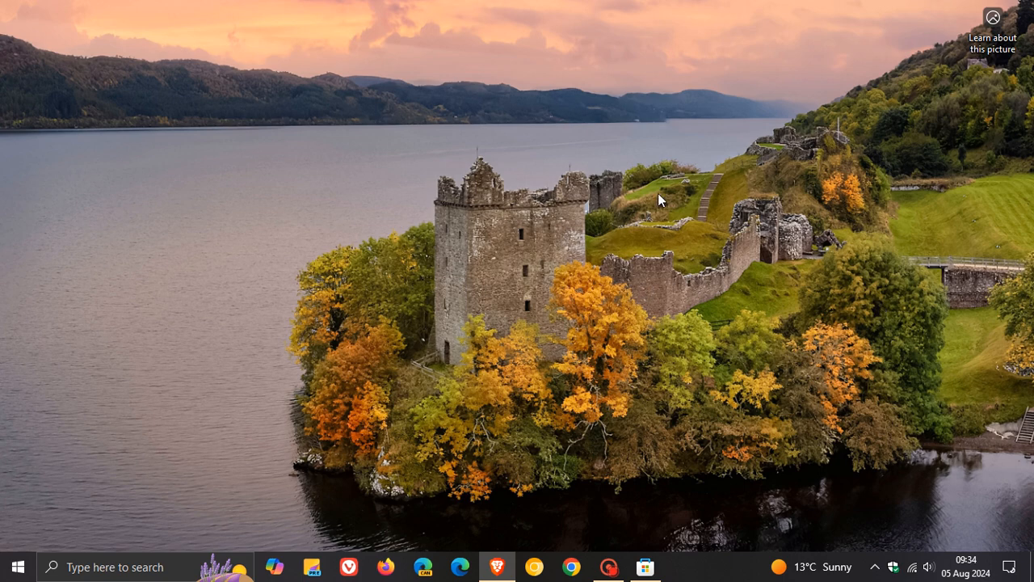
{"action": "mouse_move", "coordinate": [659, 520]}
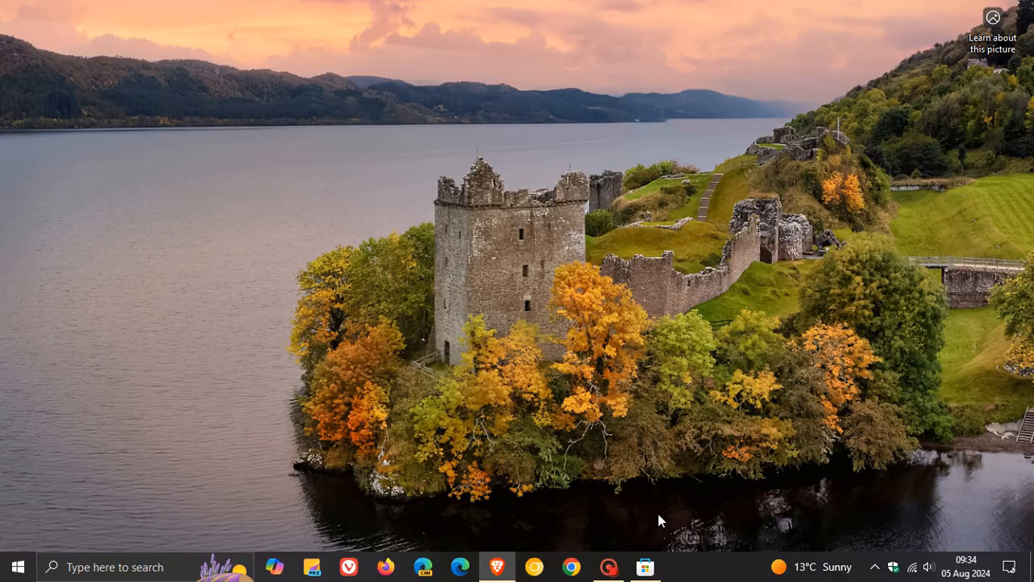
Step: Launch the new Copilot app from the Store's recently updated apps list
{"action": "left_click", "coordinate": [643, 565]}
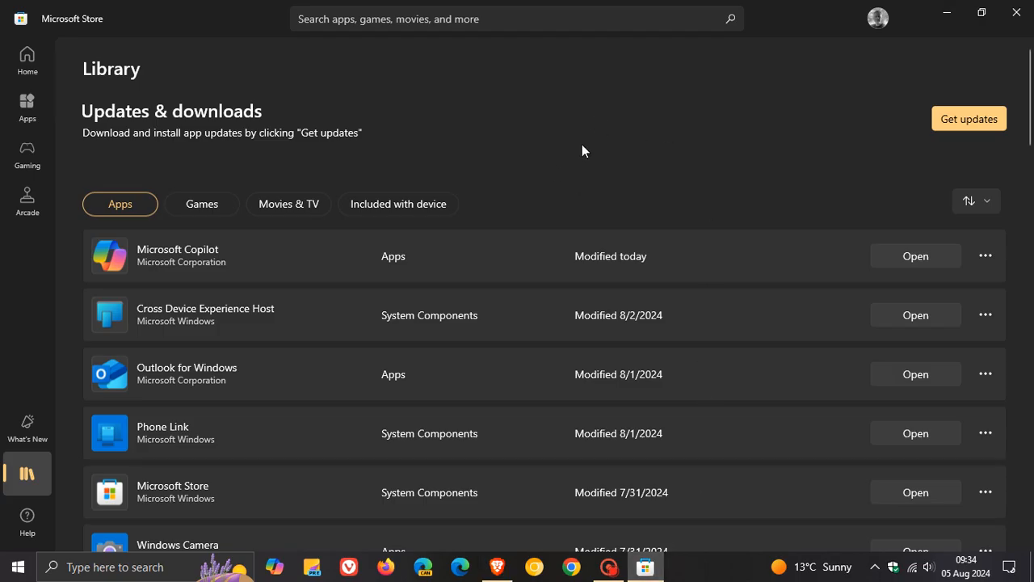
{"action": "mouse_move", "coordinate": [595, 200]}
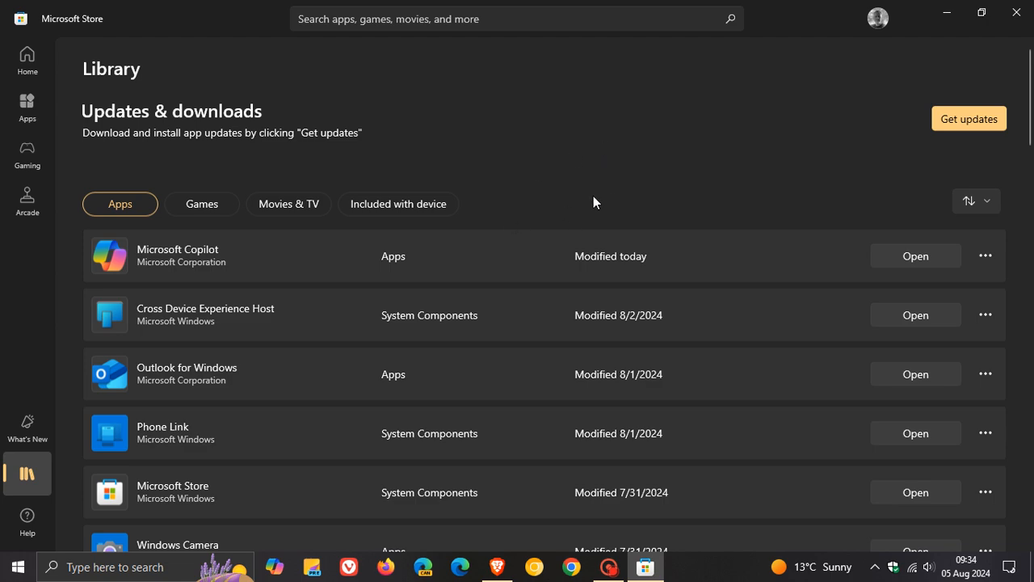
{"action": "mouse_move", "coordinate": [628, 165]}
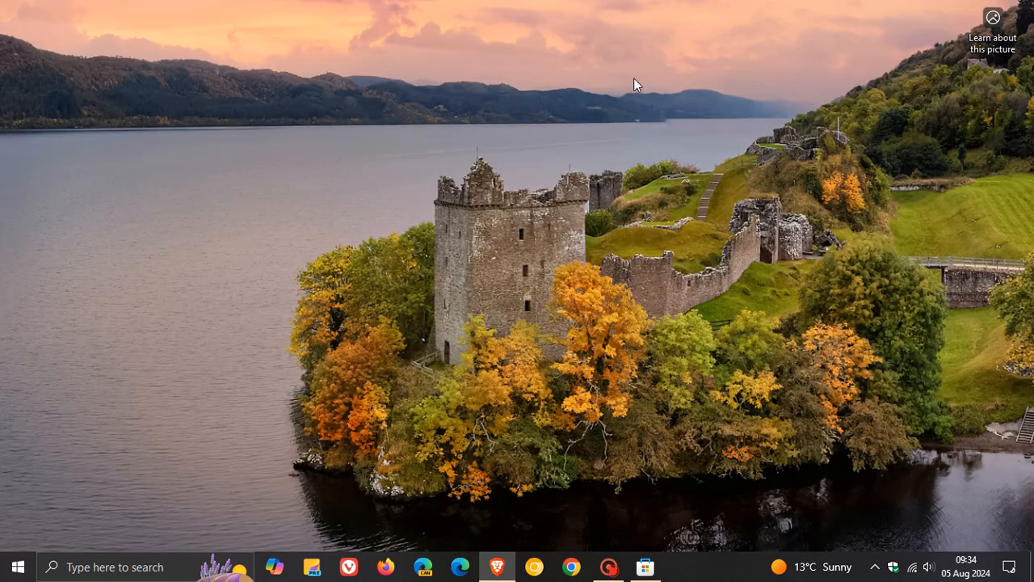
{"action": "mouse_move", "coordinate": [597, 244]}
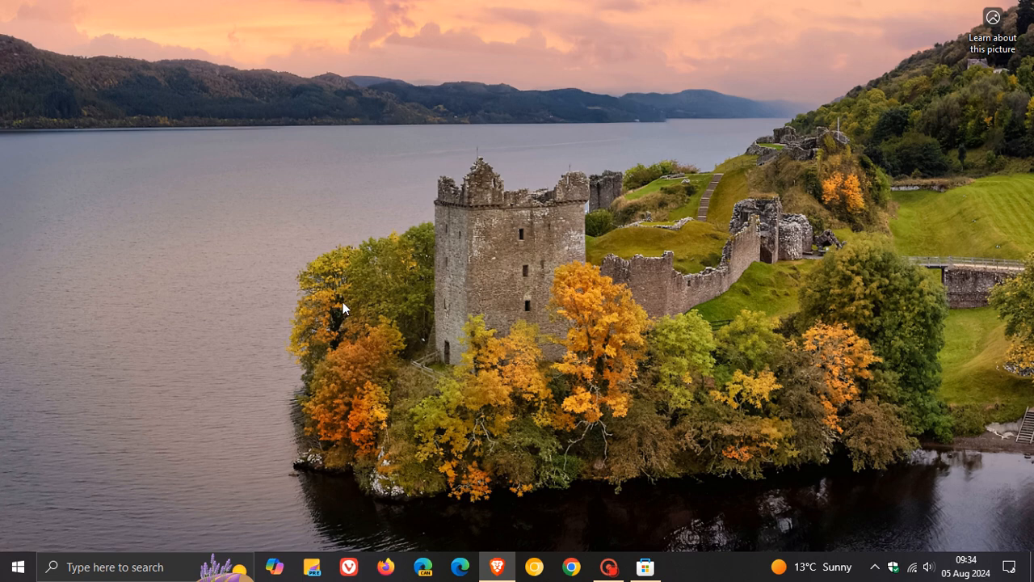
{"action": "mouse_move", "coordinate": [273, 567]}
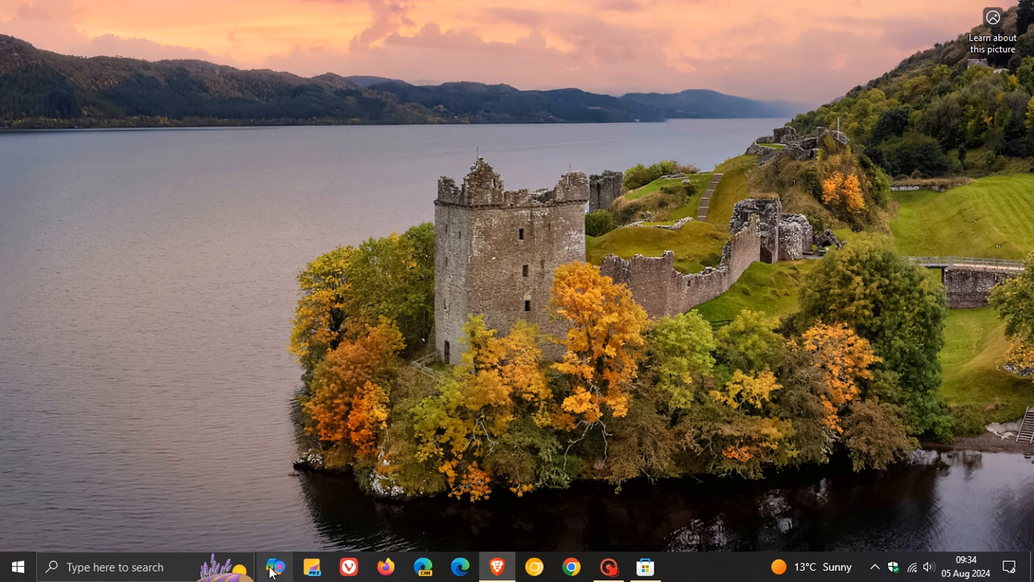
{"action": "left_click", "coordinate": [271, 568]}
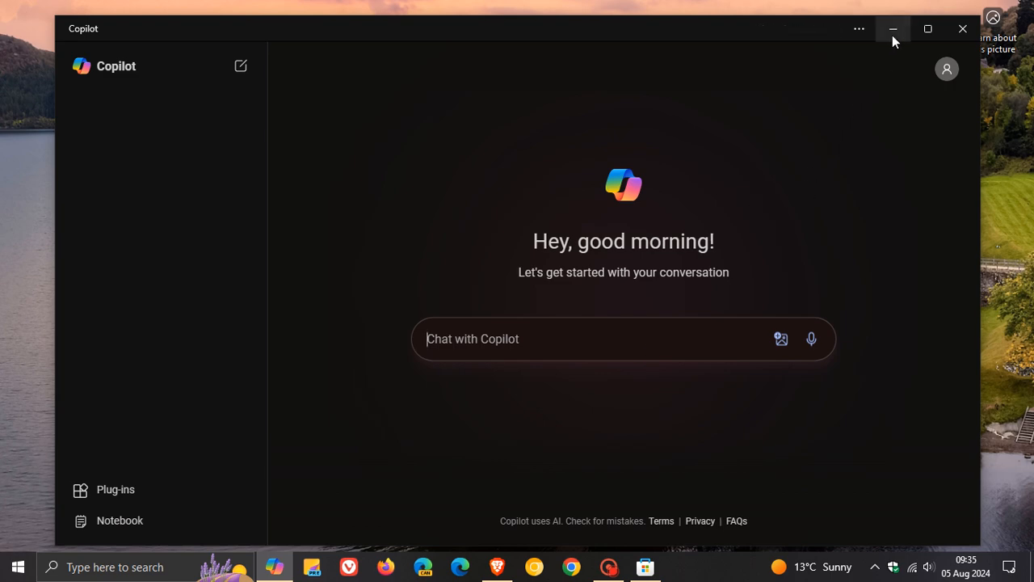
{"action": "left_click", "coordinate": [892, 29]}
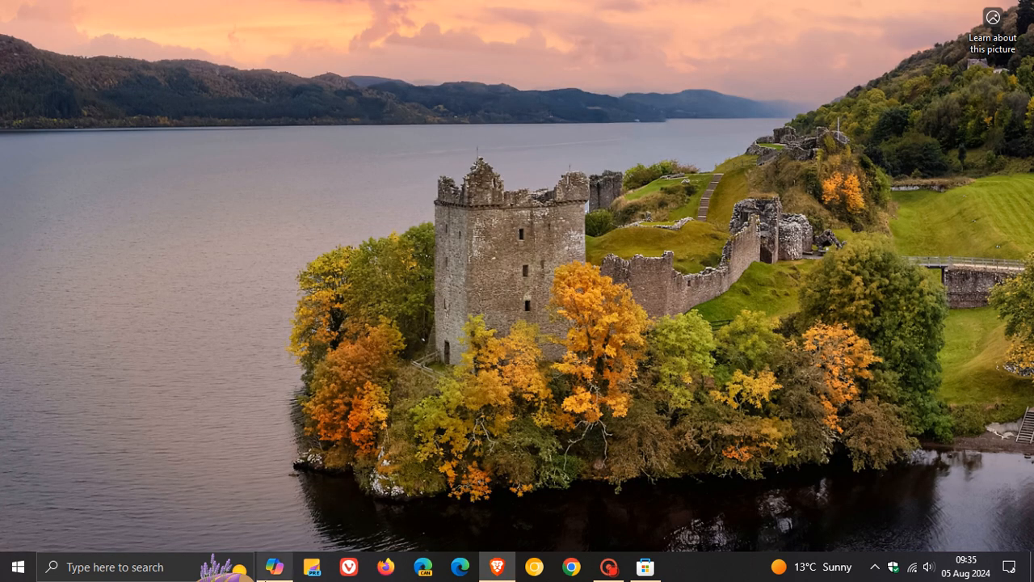
{"action": "left_click", "coordinate": [275, 567]}
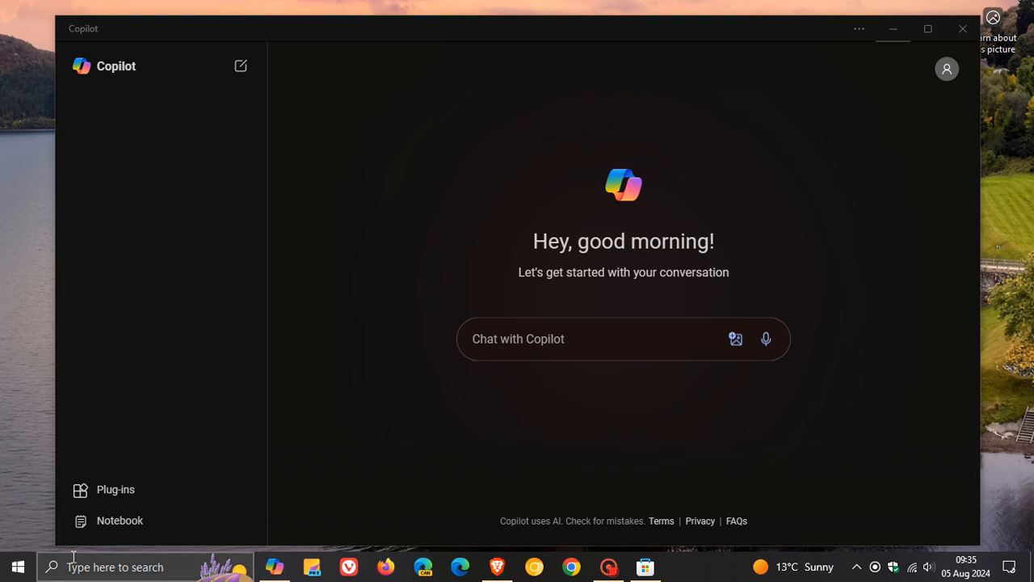
{"action": "left_click", "coordinate": [13, 566]}
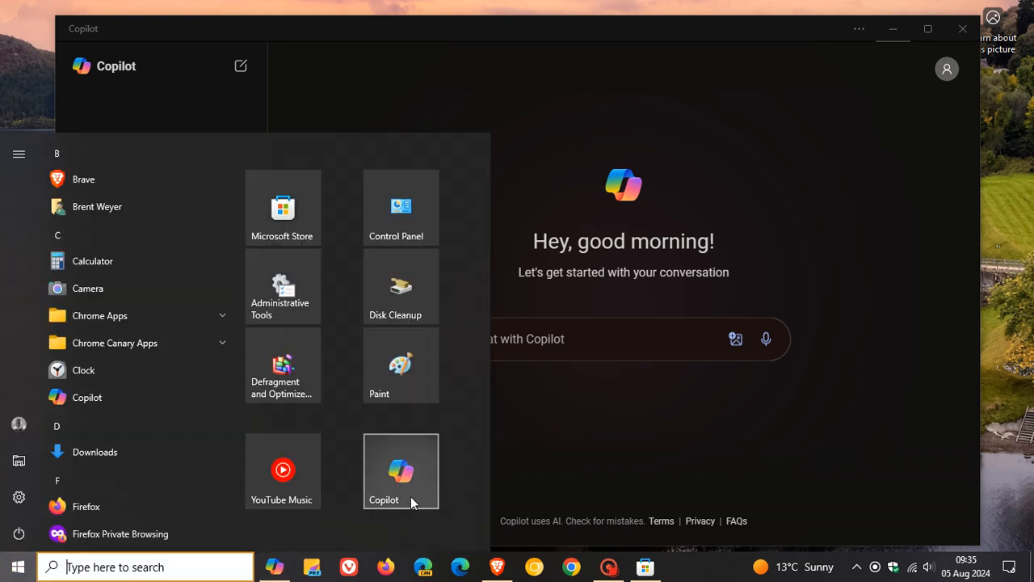
{"action": "mouse_move", "coordinate": [103, 404]}
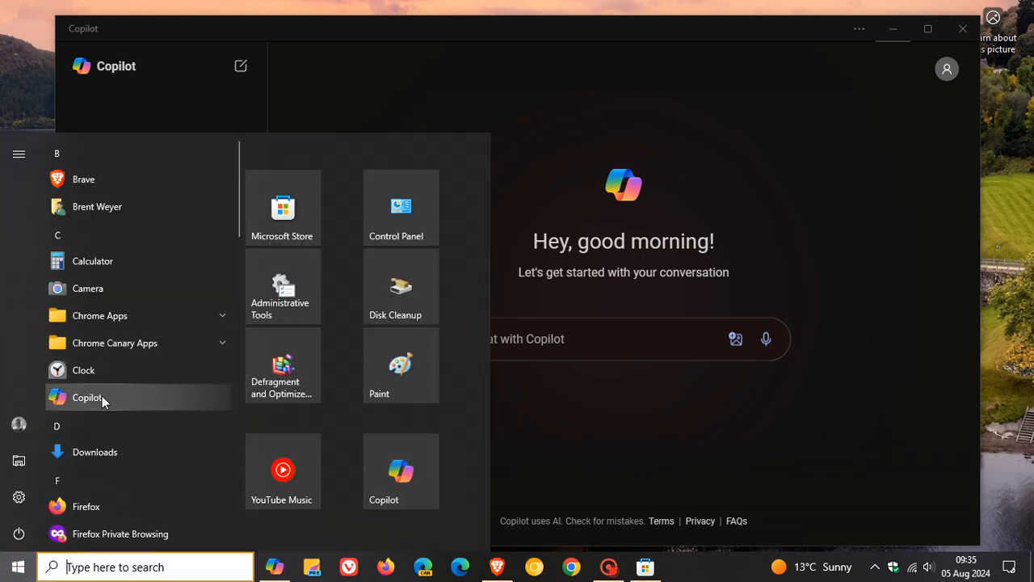
{"action": "mouse_move", "coordinate": [116, 423]}
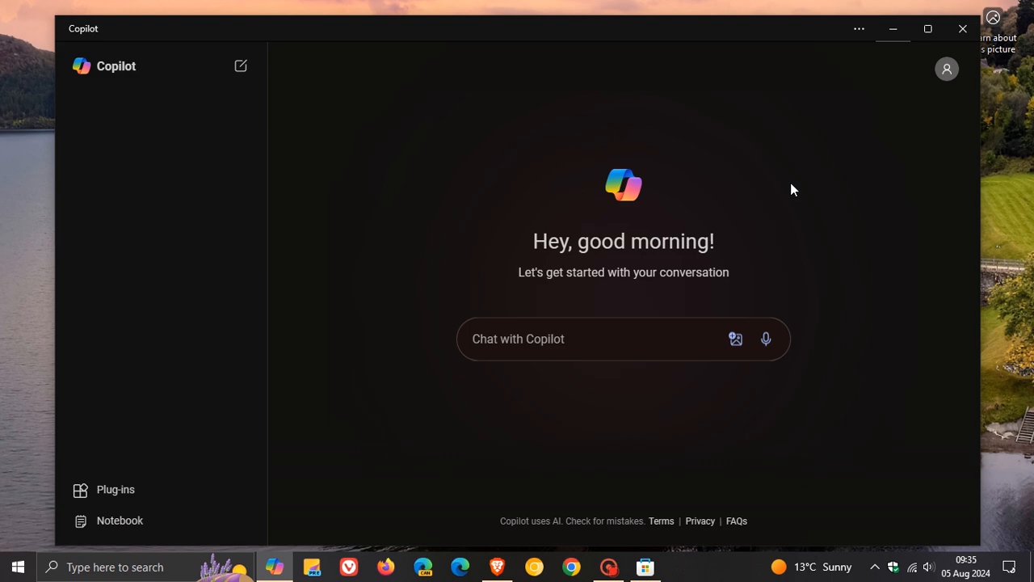
{"action": "mouse_move", "coordinate": [853, 171]}
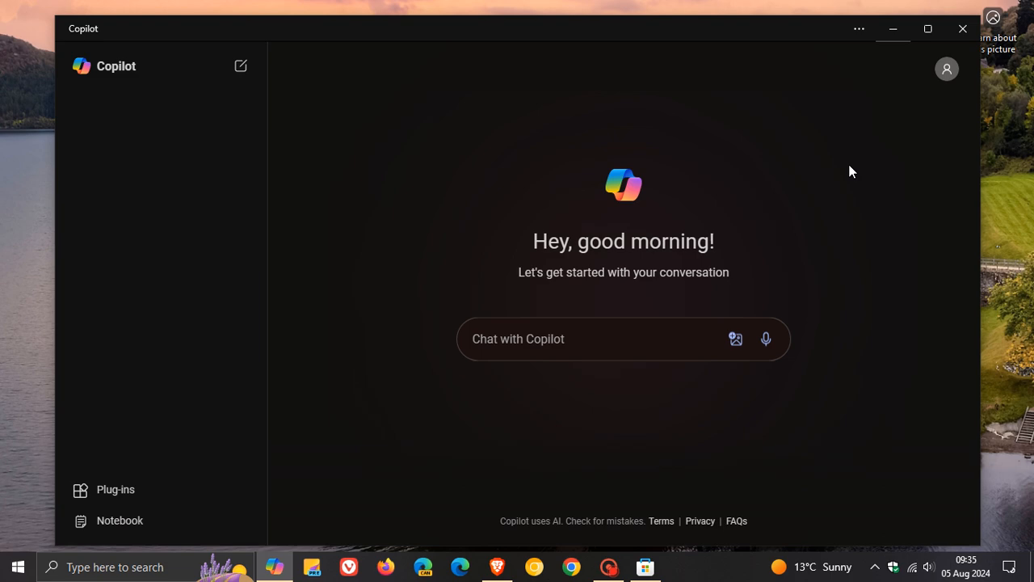
{"action": "mouse_move", "coordinate": [139, 240]}
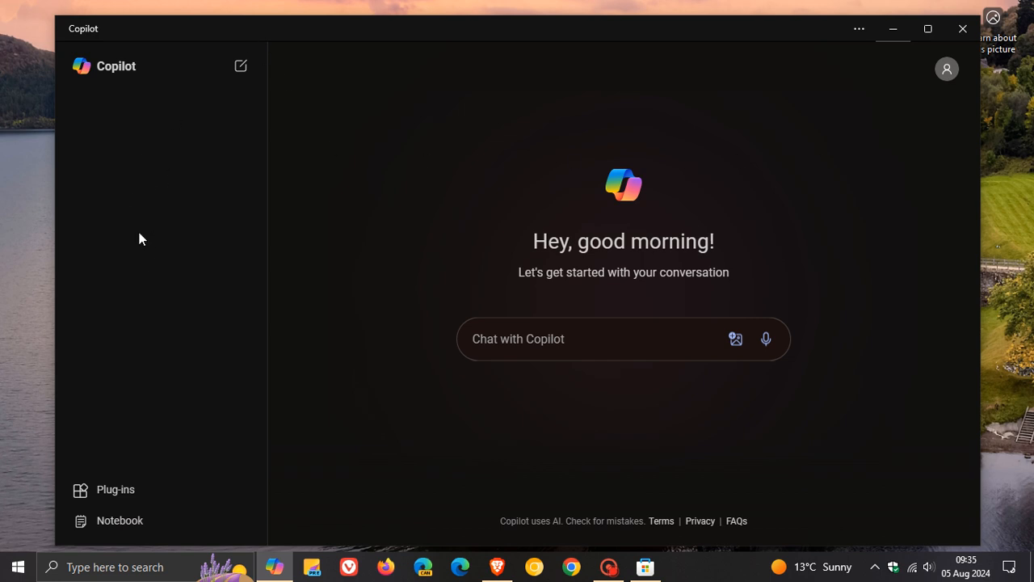
{"action": "mouse_move", "coordinate": [136, 201]}
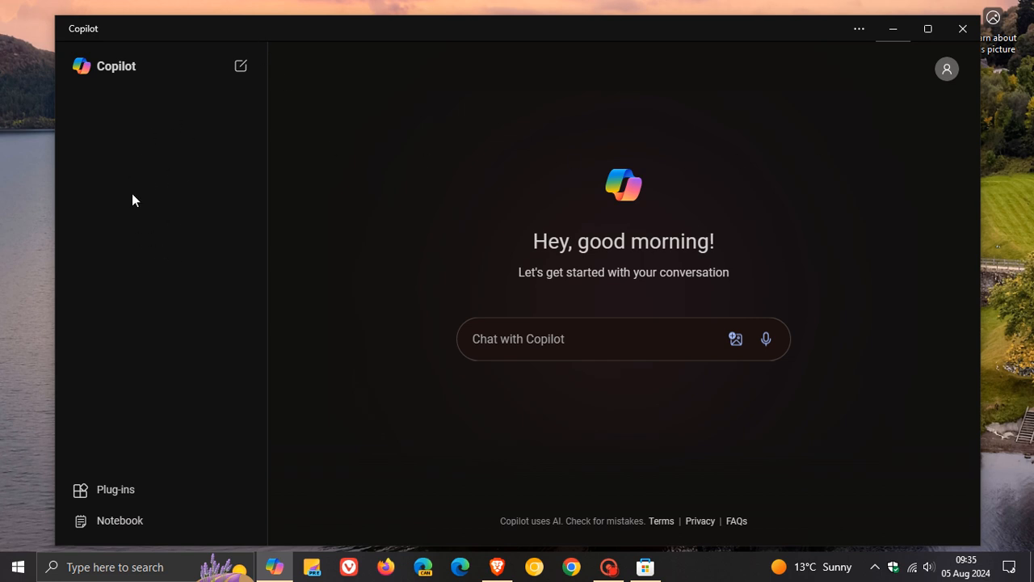
{"action": "mouse_move", "coordinate": [155, 190]}
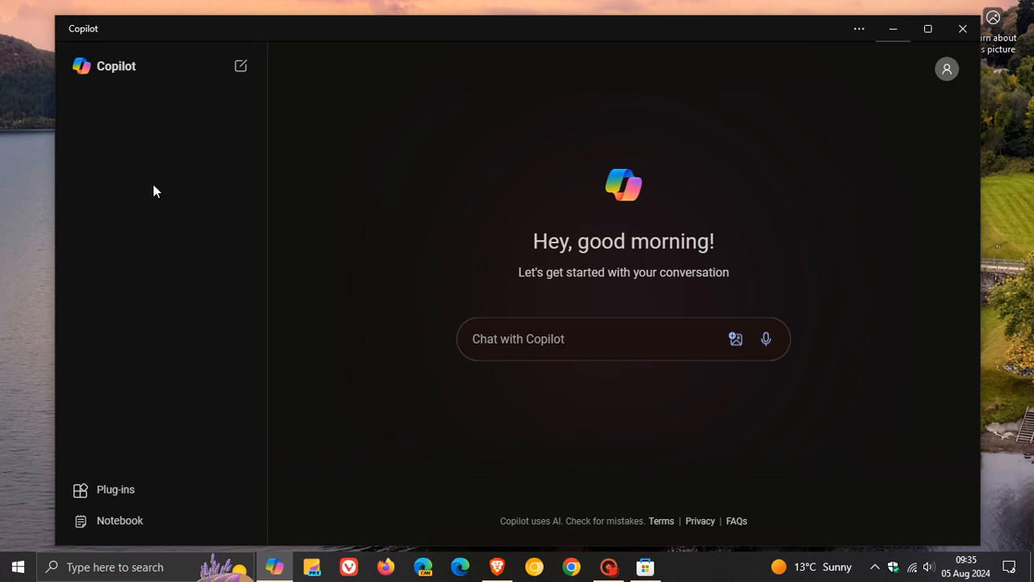
{"action": "mouse_move", "coordinate": [194, 184]}
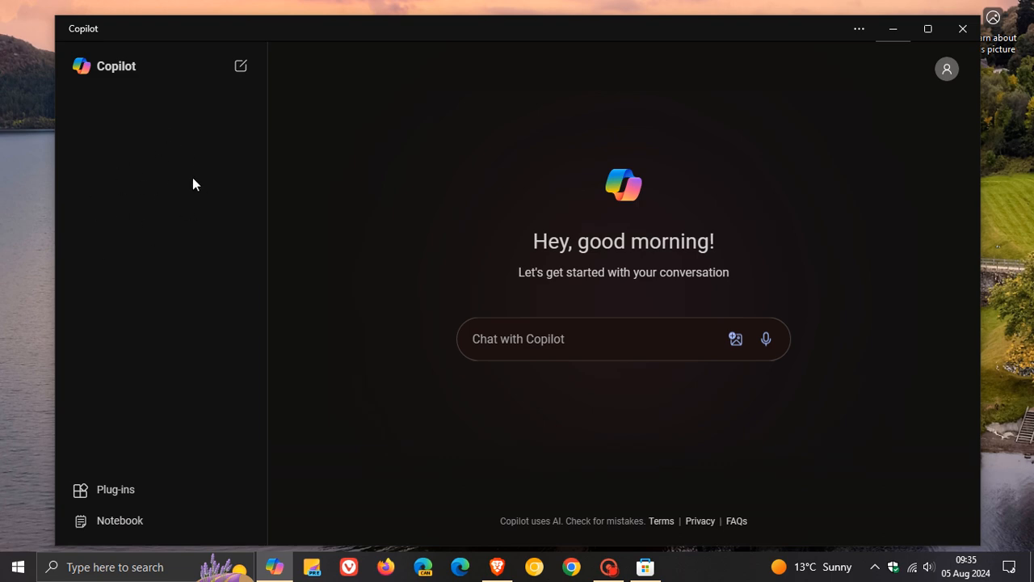
{"action": "left_click", "coordinate": [115, 489]}
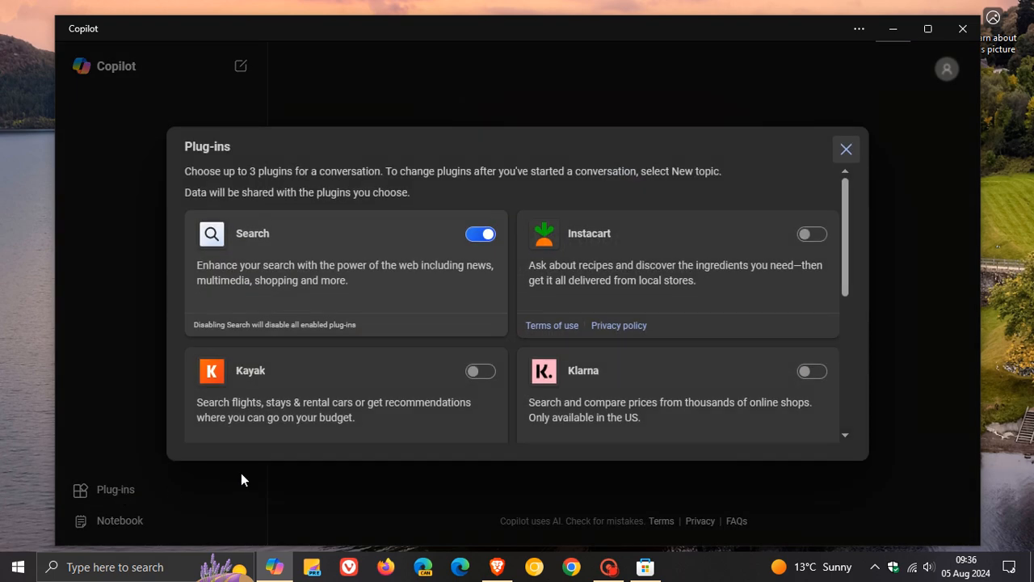
{"action": "scroll", "scroll_direction": "down", "scroll_amount": 3}
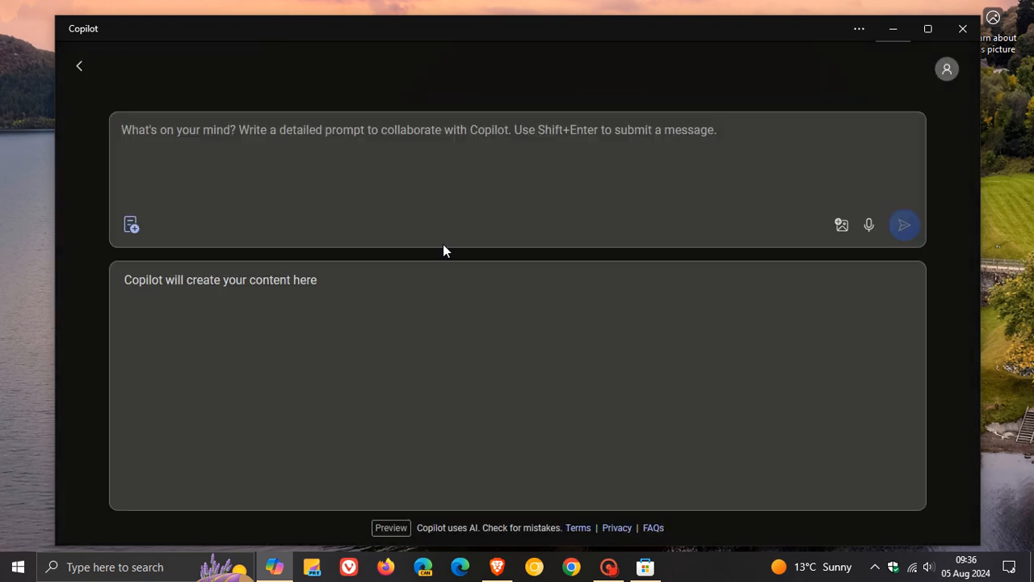
{"action": "left_click", "coordinate": [79, 65]}
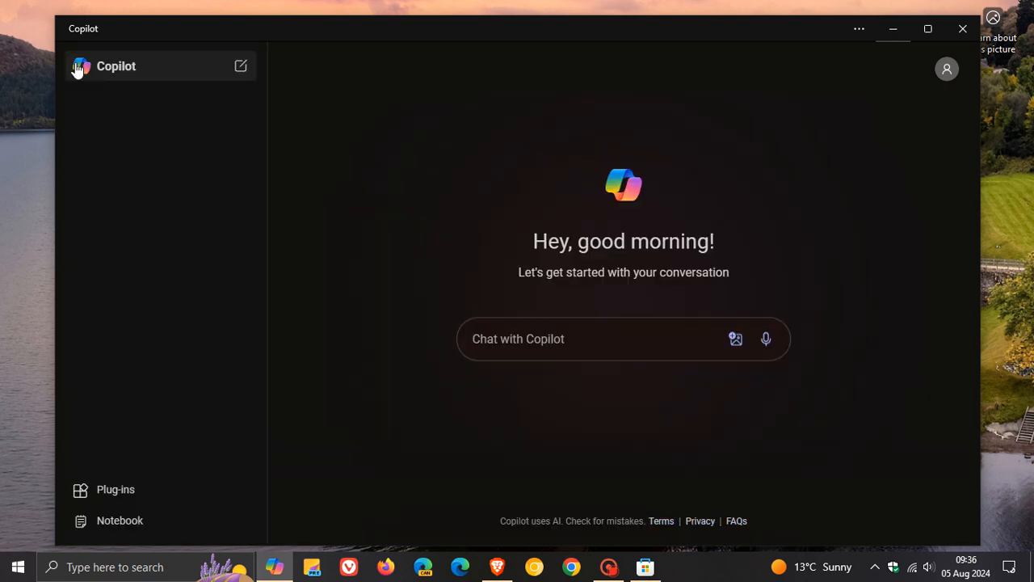
{"action": "left_click", "coordinate": [858, 29]}
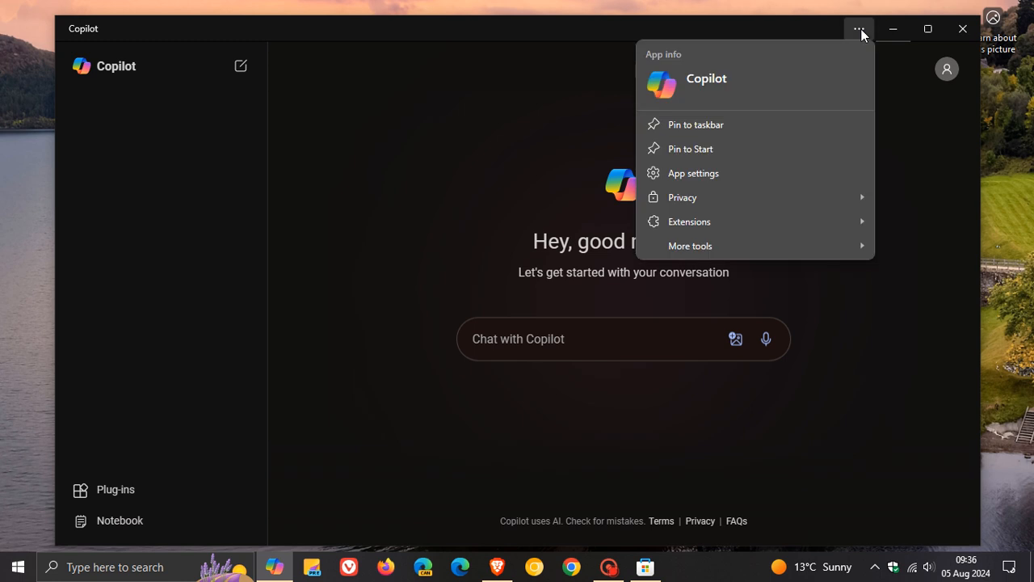
{"action": "mouse_move", "coordinate": [742, 128]}
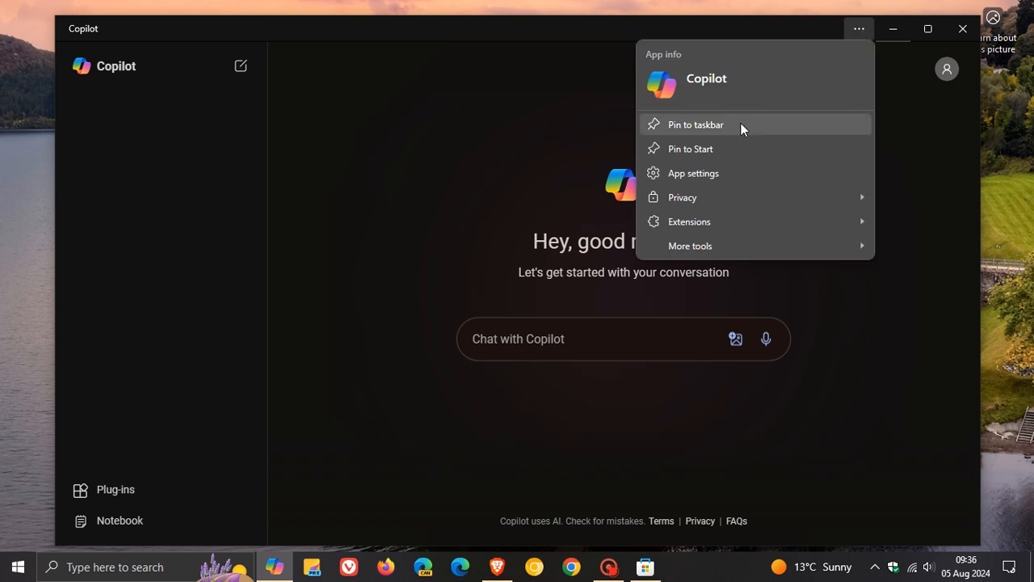
{"action": "mouse_move", "coordinate": [757, 143]}
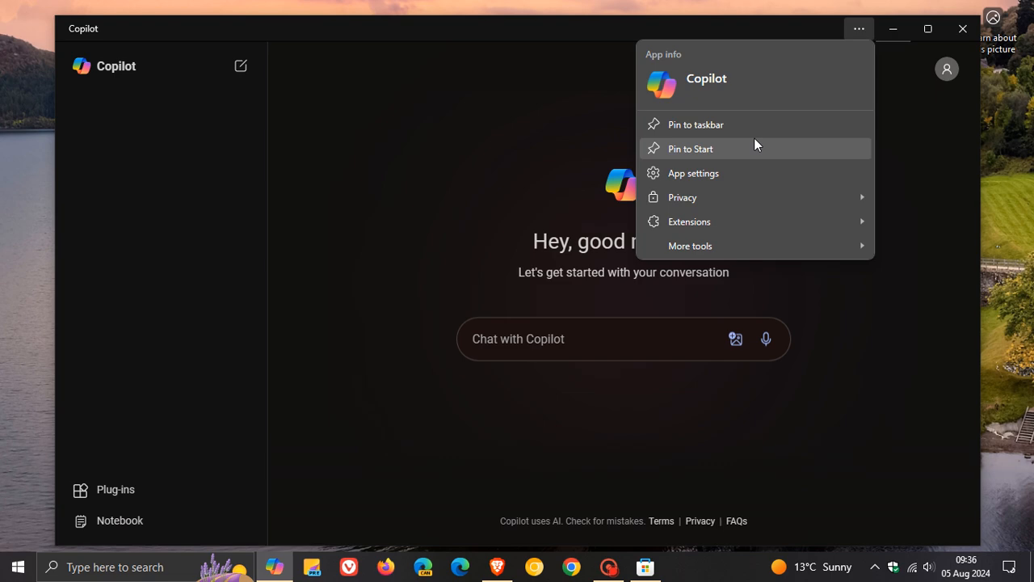
{"action": "mouse_move", "coordinate": [762, 172]}
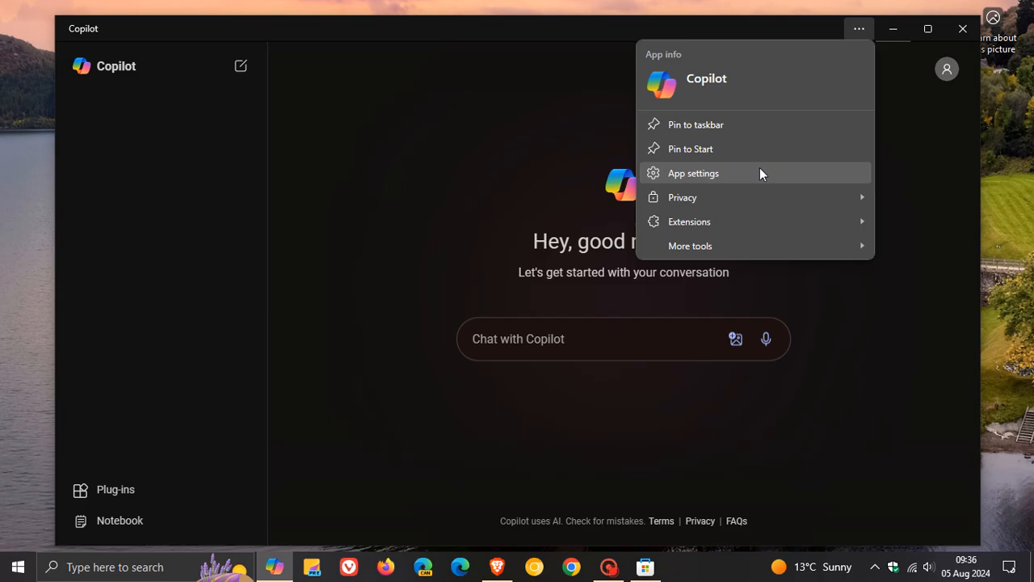
{"action": "left_click", "coordinate": [693, 173]}
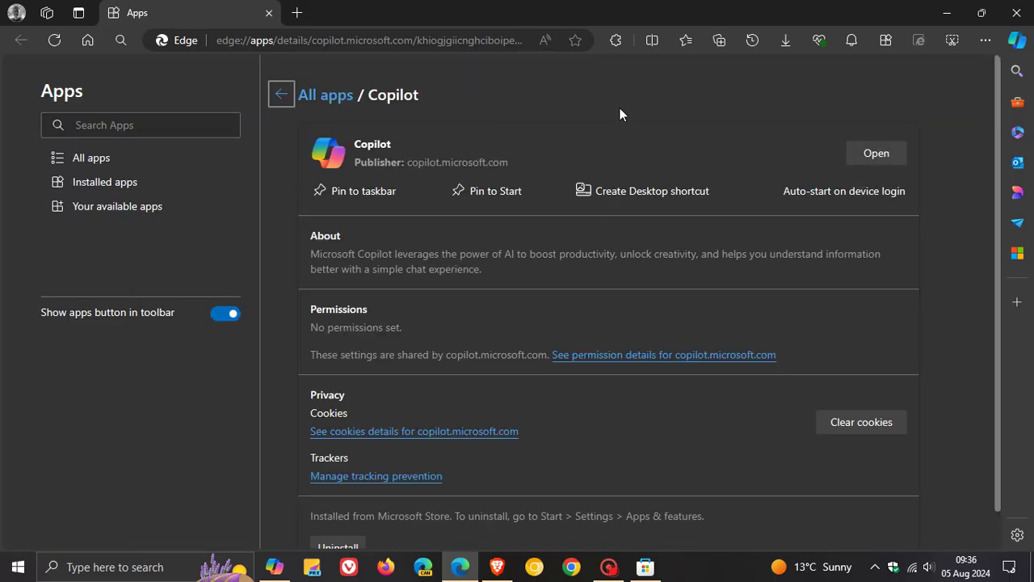
{"action": "mouse_move", "coordinate": [667, 123]}
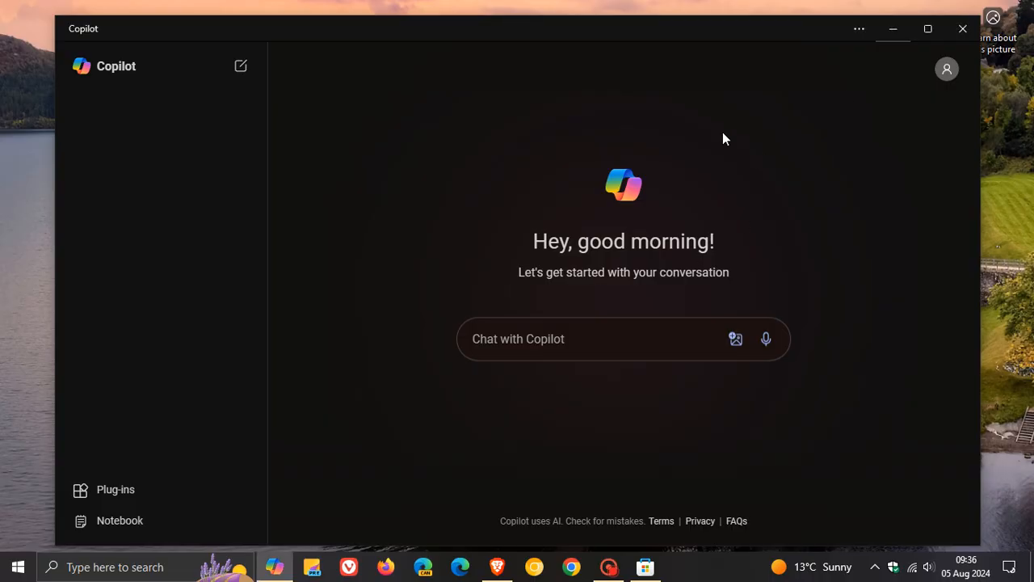
{"action": "mouse_move", "coordinate": [782, 132]}
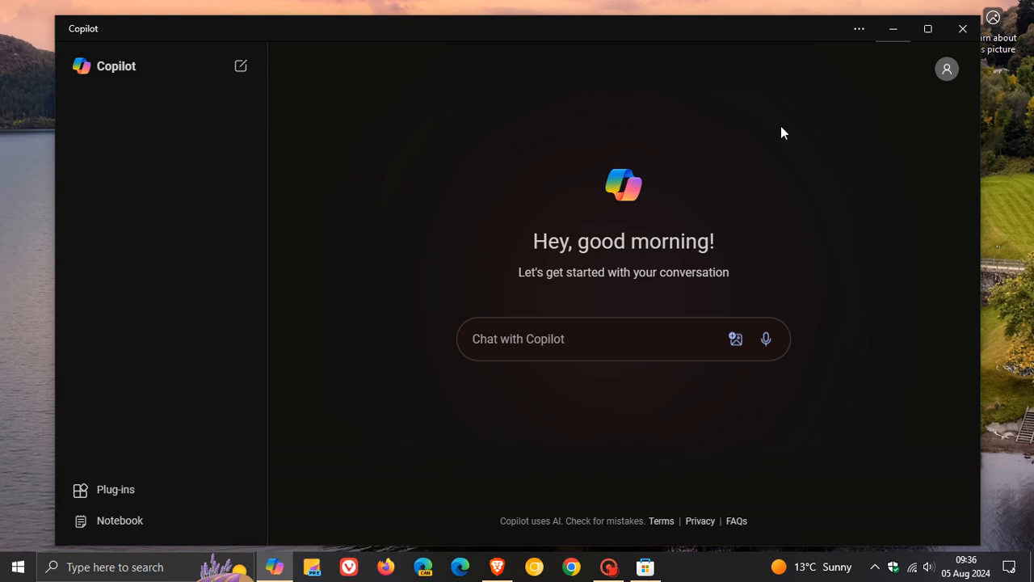
{"action": "mouse_move", "coordinate": [947, 68]}
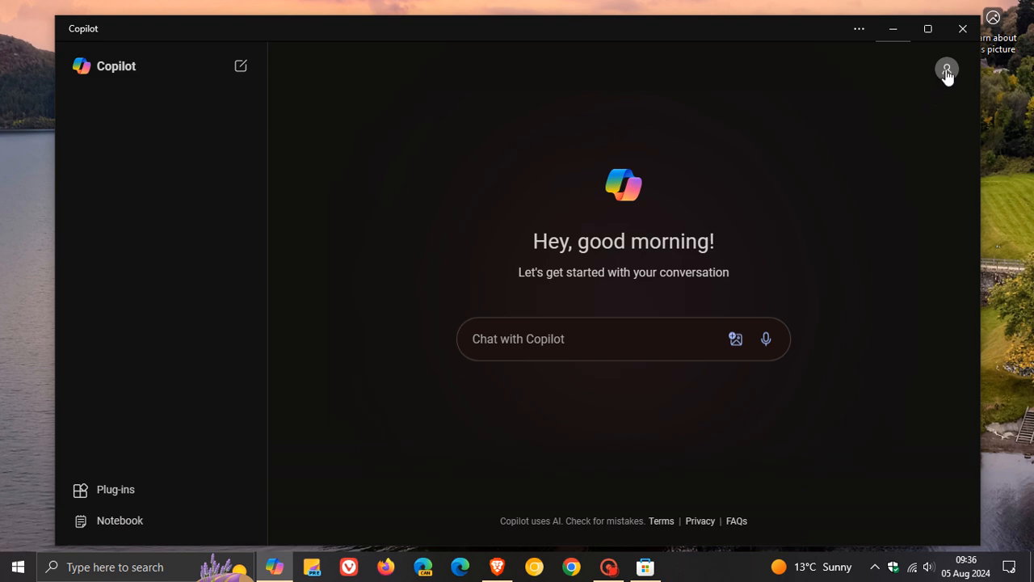
Step: Show the signed-in Bing profile panel with Settings, Appearance, Privacy and Feedback
{"action": "left_click", "coordinate": [947, 68]}
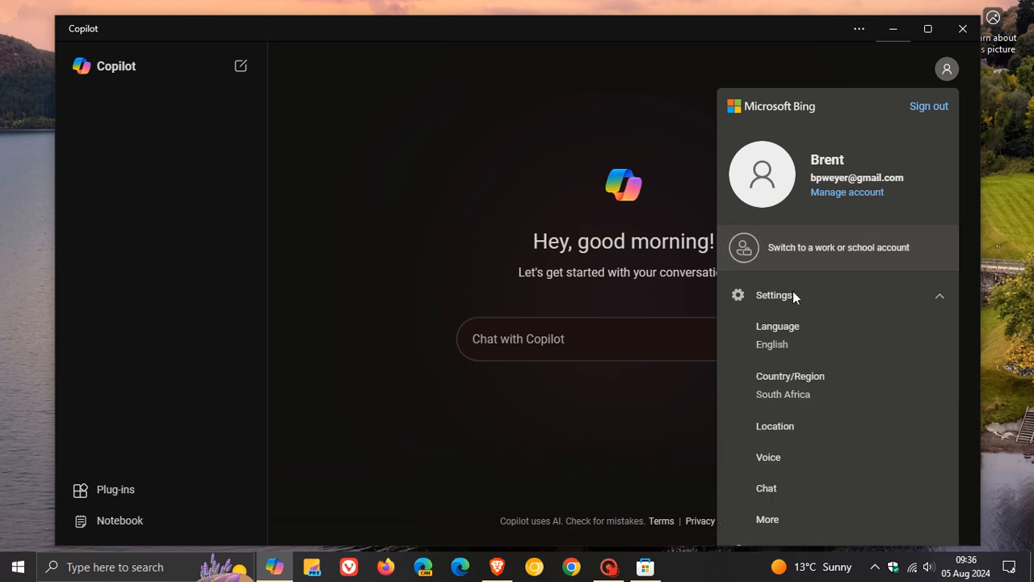
{"action": "mouse_move", "coordinate": [815, 335]}
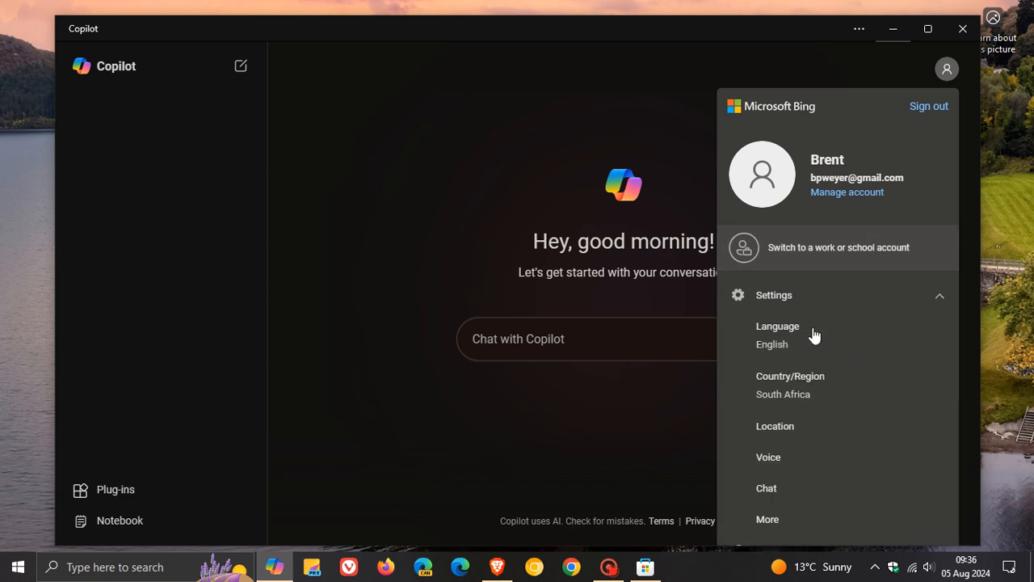
{"action": "mouse_move", "coordinate": [801, 440]}
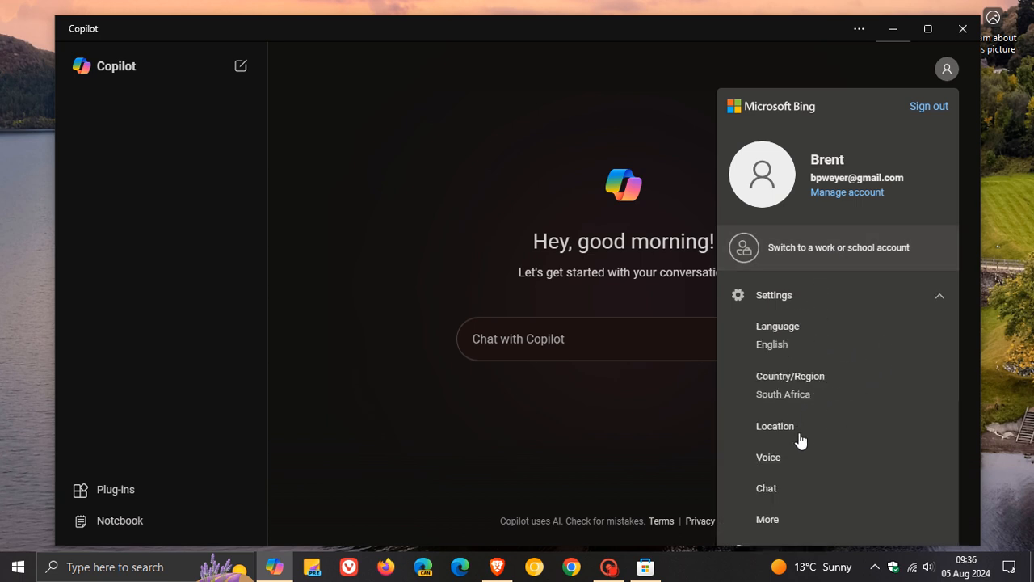
{"action": "mouse_move", "coordinate": [889, 158]}
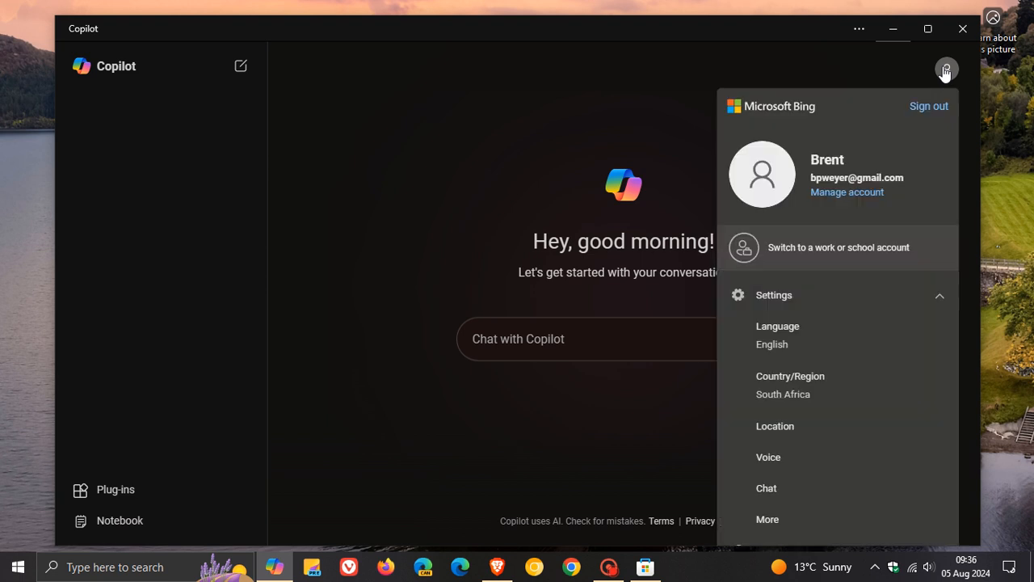
{"action": "left_click", "coordinate": [947, 68]}
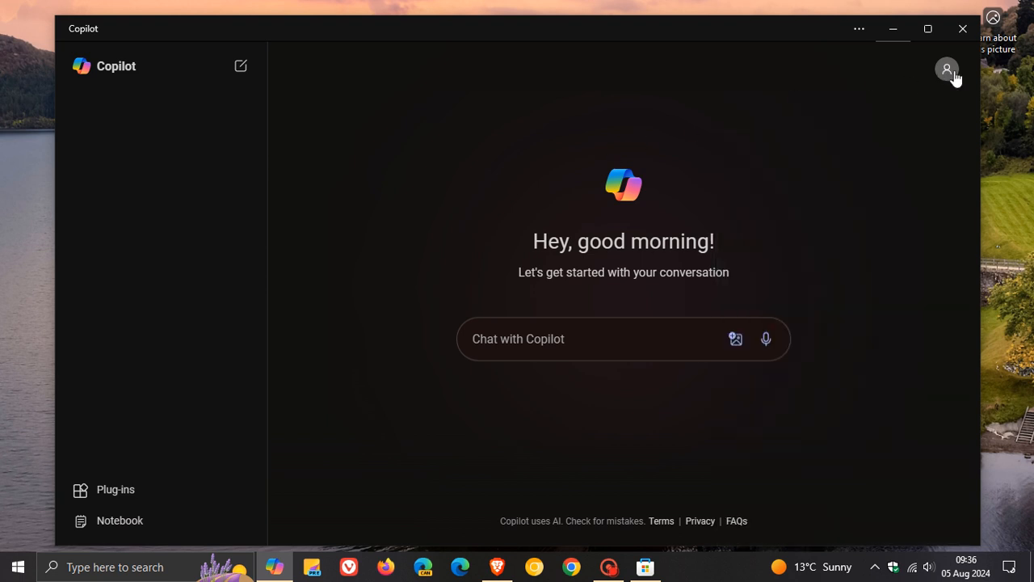
{"action": "left_click", "coordinate": [948, 68]}
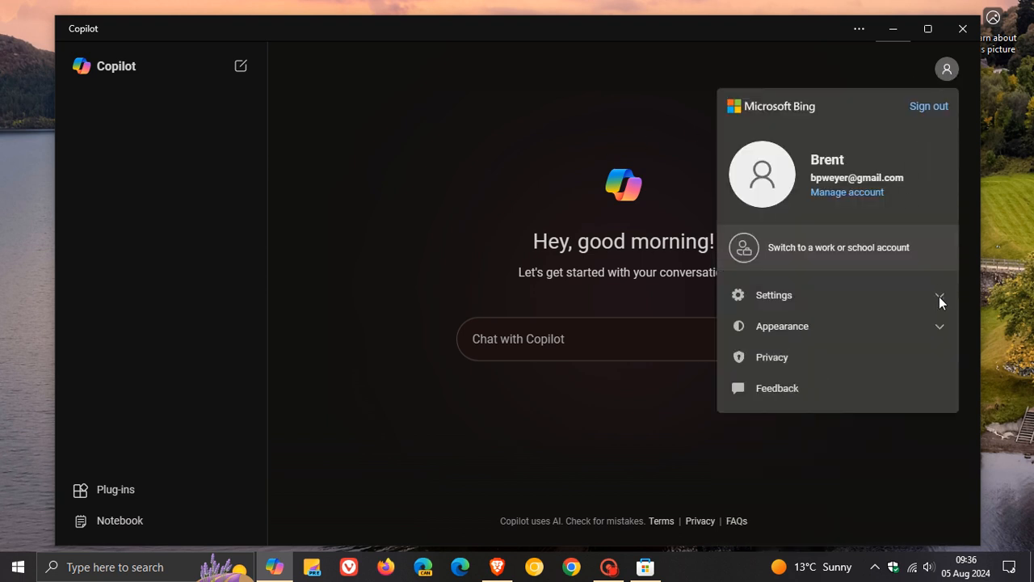
Step: Expand Appearance to reveal Light, Dark and System default, leaving System default selected
{"action": "left_click", "coordinate": [782, 326]}
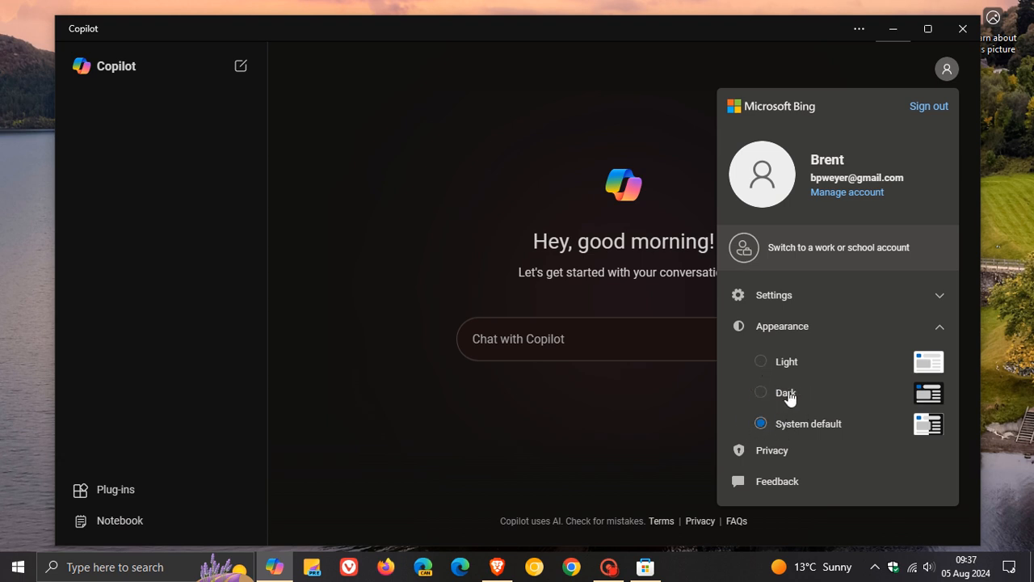
{"action": "mouse_move", "coordinate": [825, 339]}
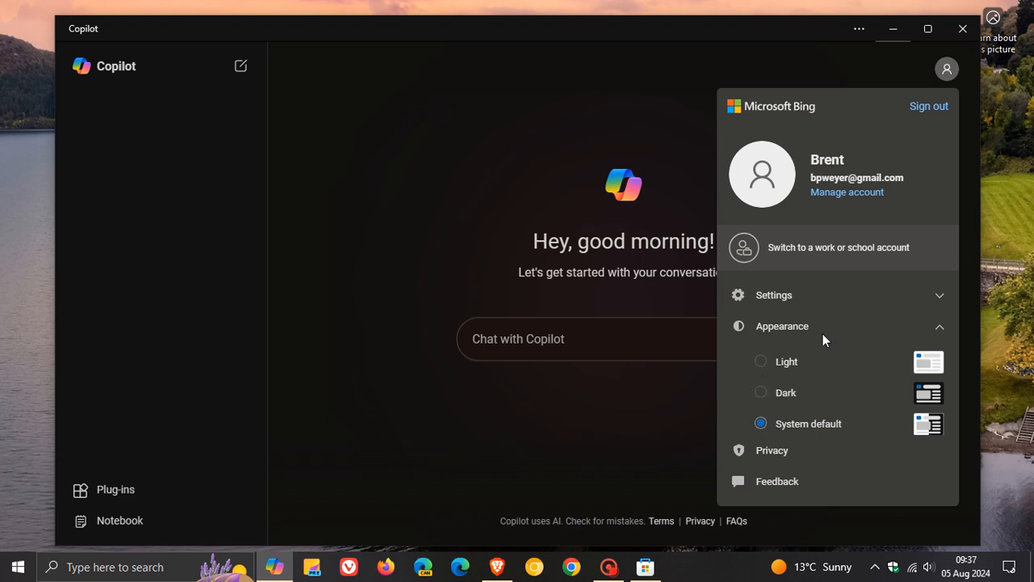
{"action": "mouse_move", "coordinate": [648, 90]}
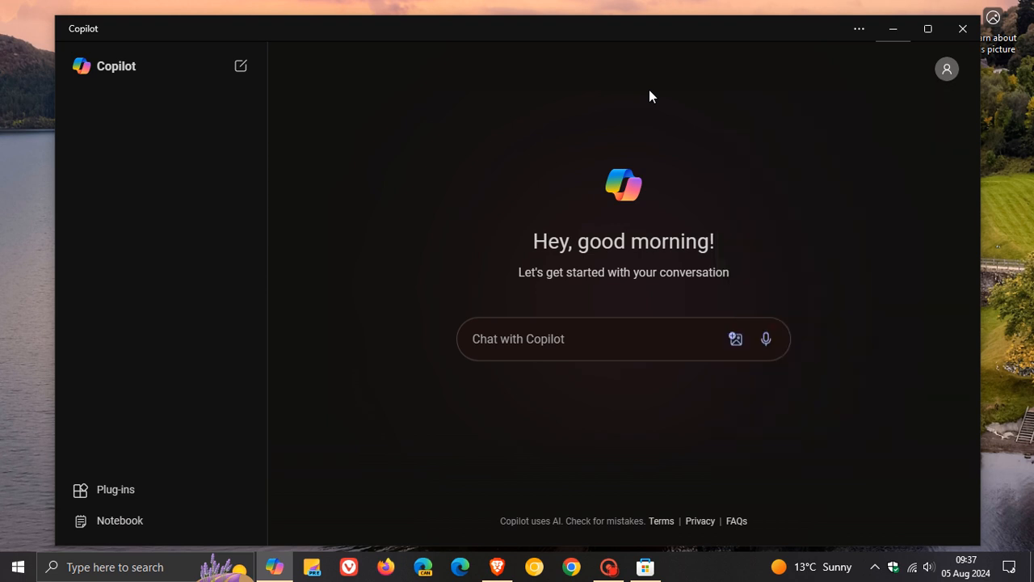
{"action": "mouse_move", "coordinate": [936, 71]}
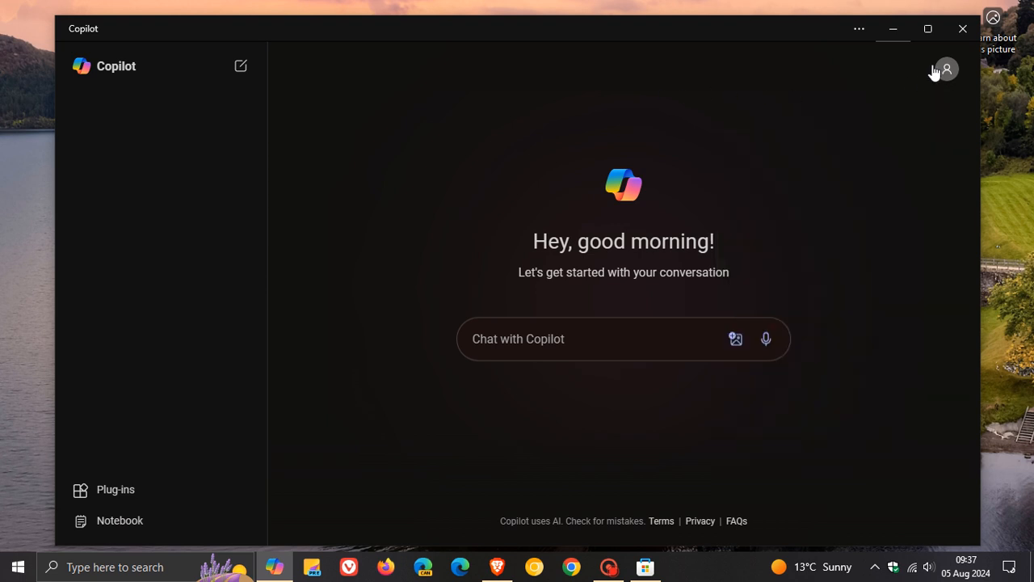
Step: Minimize Copilot and show its Start-menu context menu with Unpin, More and Uninstall
{"action": "left_click", "coordinate": [963, 29]}
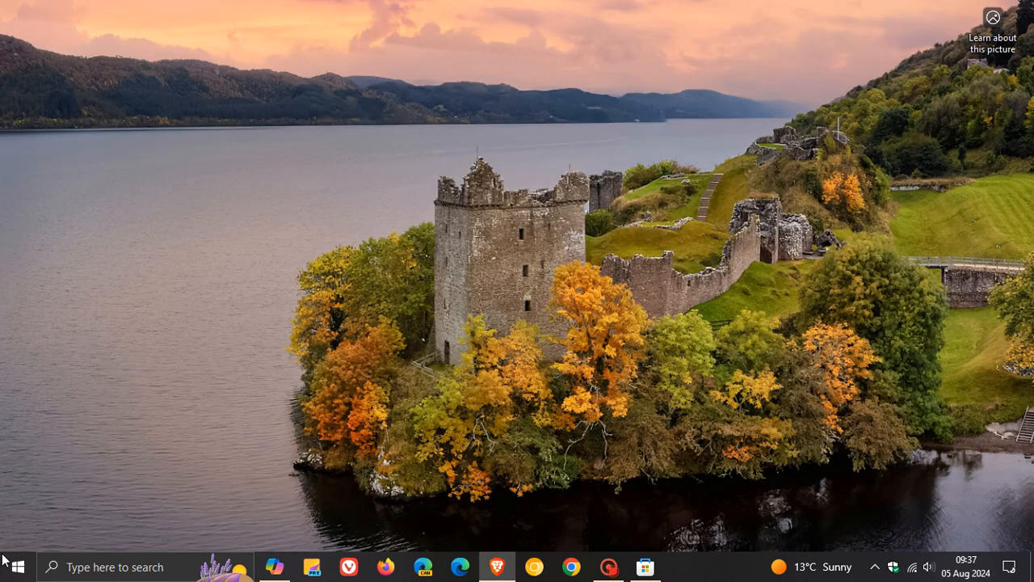
{"action": "left_click", "coordinate": [13, 565]}
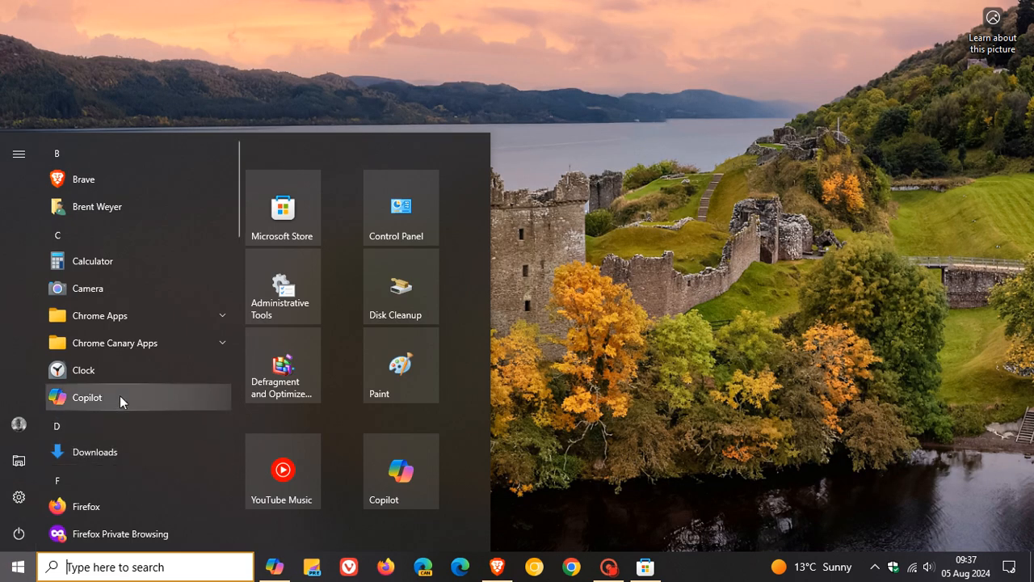
{"action": "right_click", "coordinate": [87, 397]}
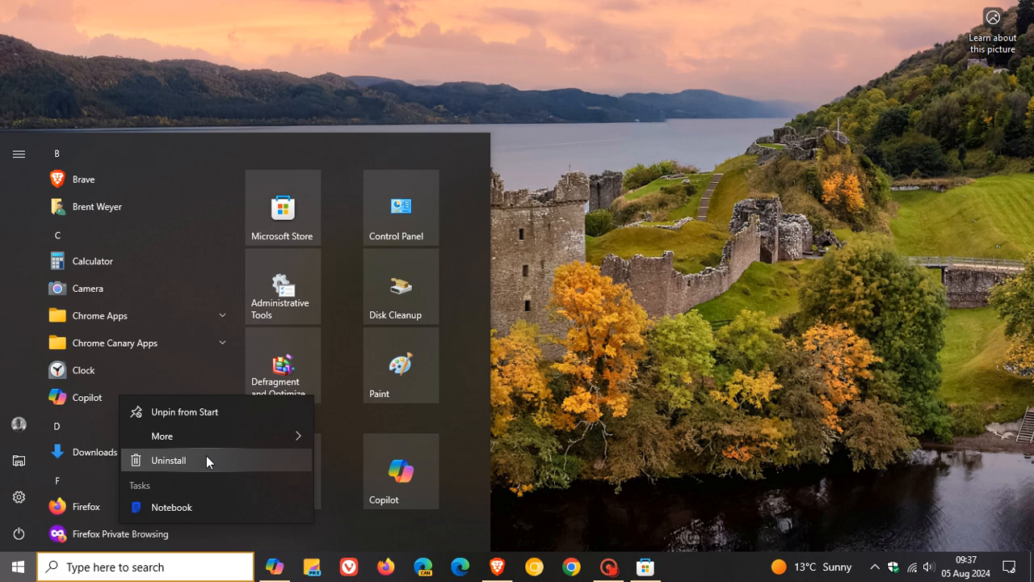
{"action": "mouse_move", "coordinate": [211, 462]}
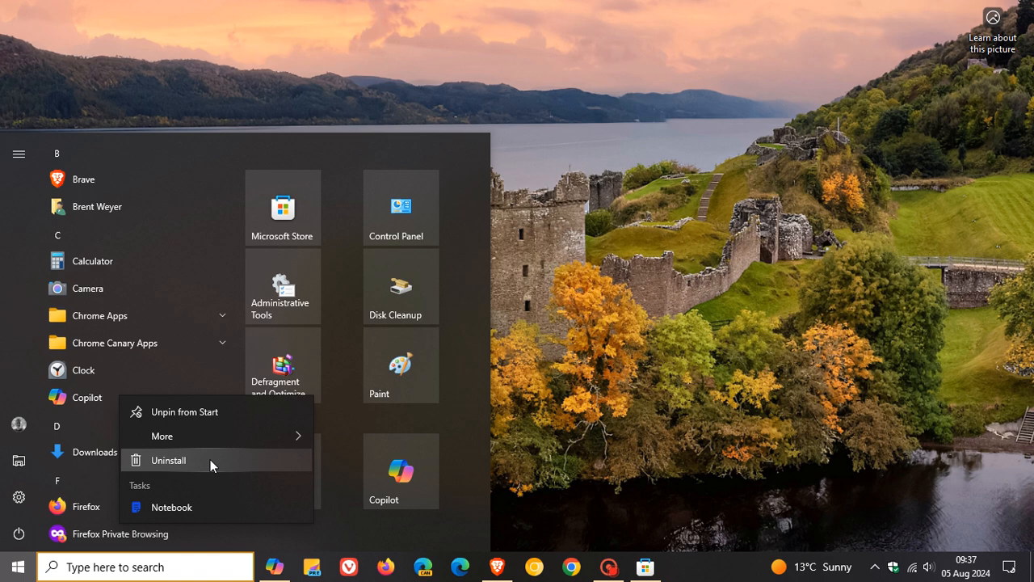
{"action": "mouse_move", "coordinate": [213, 466]}
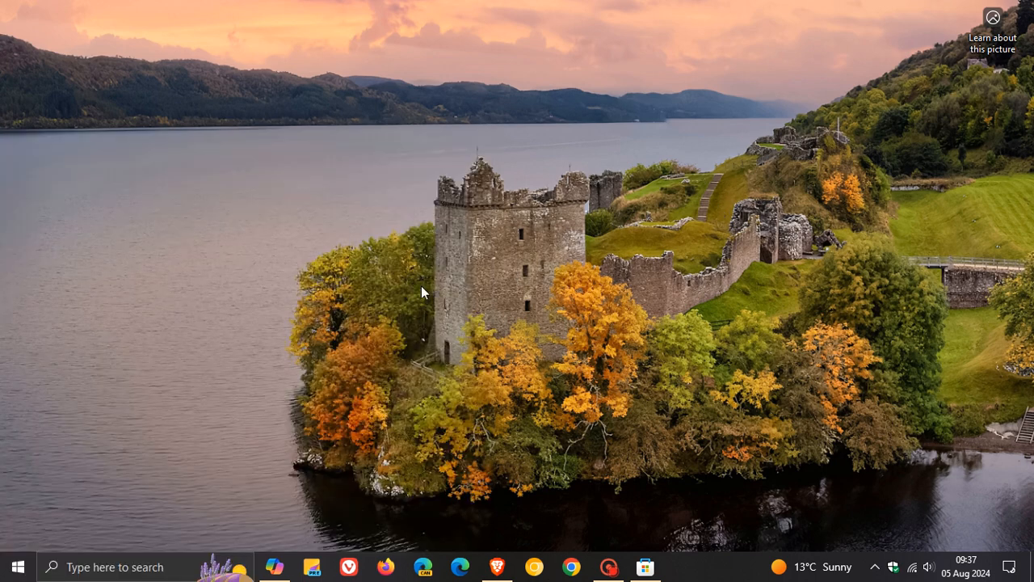
Step: Reach Copilot's App settings page in Windows Settings from the Start-menu More submenu
{"action": "left_click", "coordinate": [13, 565]}
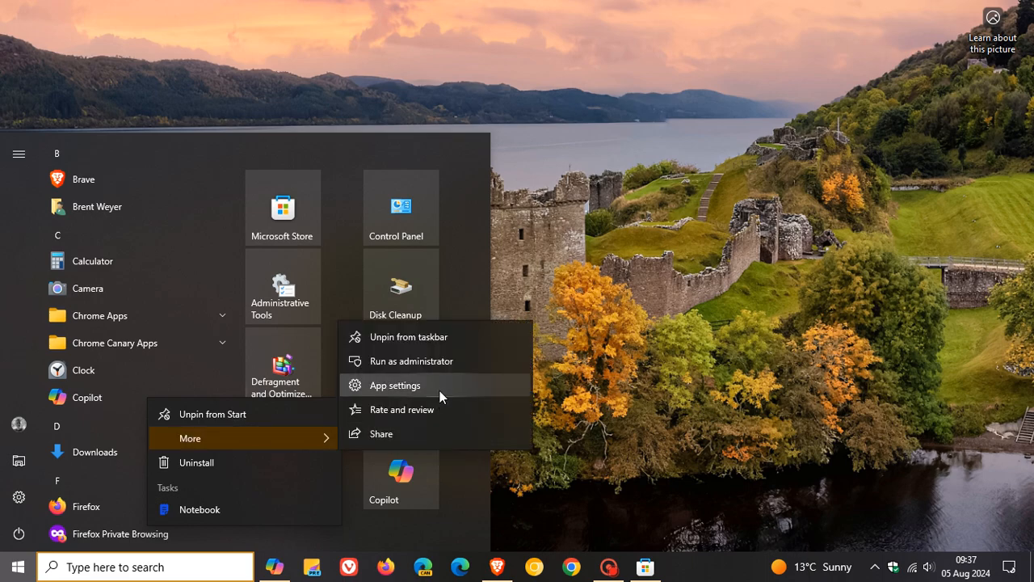
{"action": "left_click", "coordinate": [394, 385]}
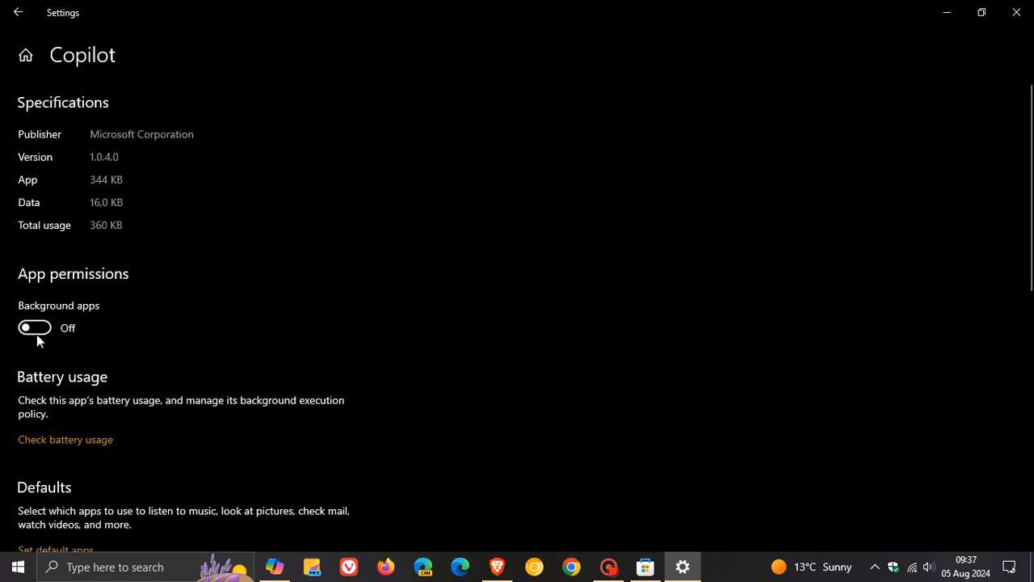
{"action": "mouse_move", "coordinate": [636, 332]}
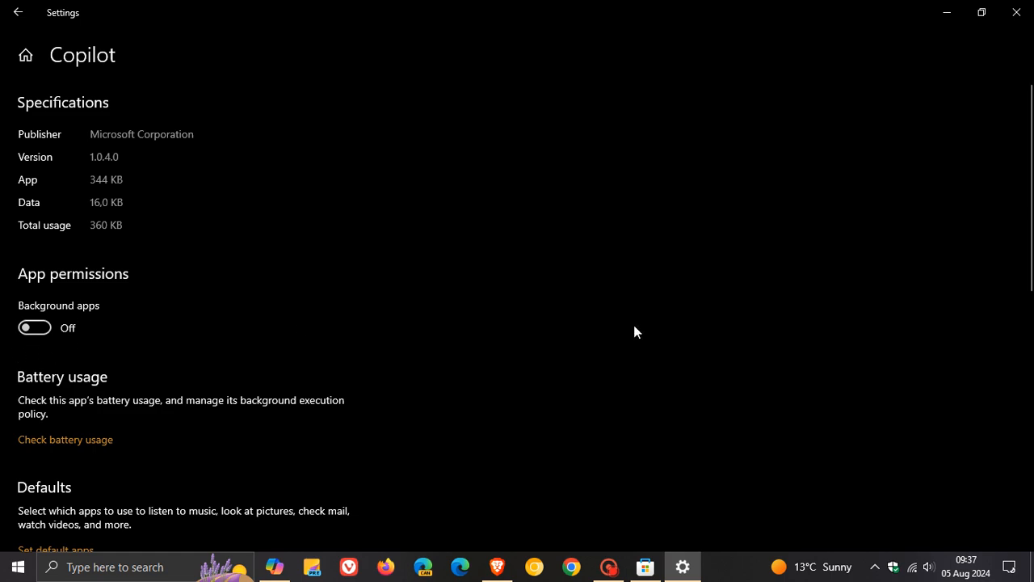
{"action": "mouse_move", "coordinate": [640, 340]}
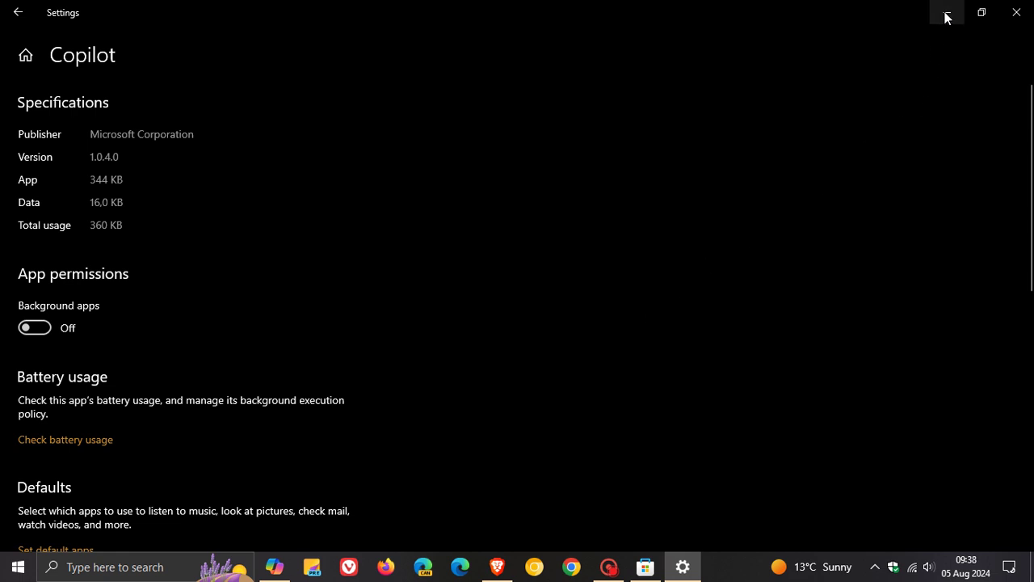
Step: Leave Background apps Off and close Copilot's settings page, returning to the desktop
{"action": "left_click", "coordinate": [1017, 12]}
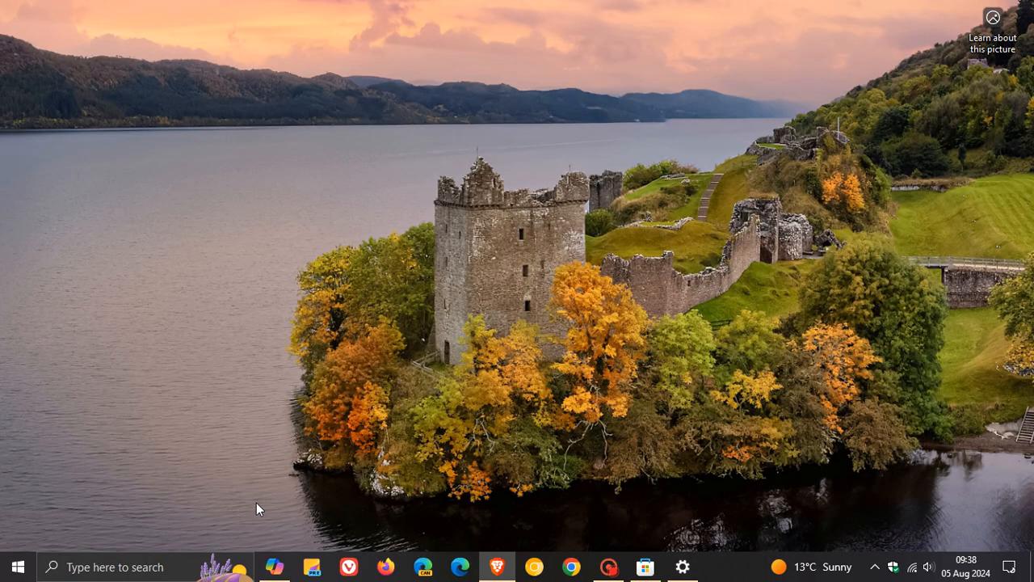
{"action": "left_click", "coordinate": [278, 566]}
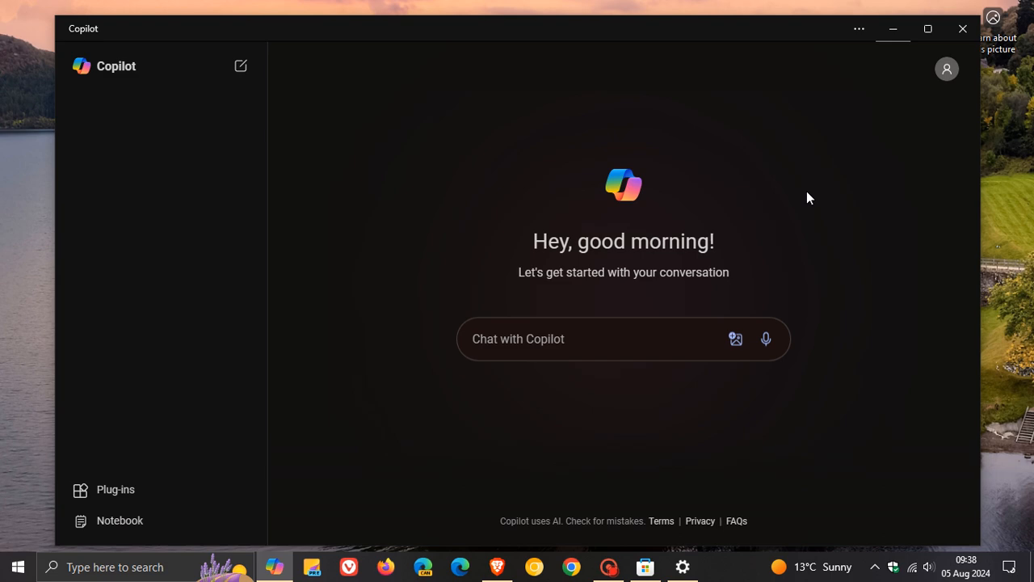
{"action": "left_click", "coordinate": [963, 29]}
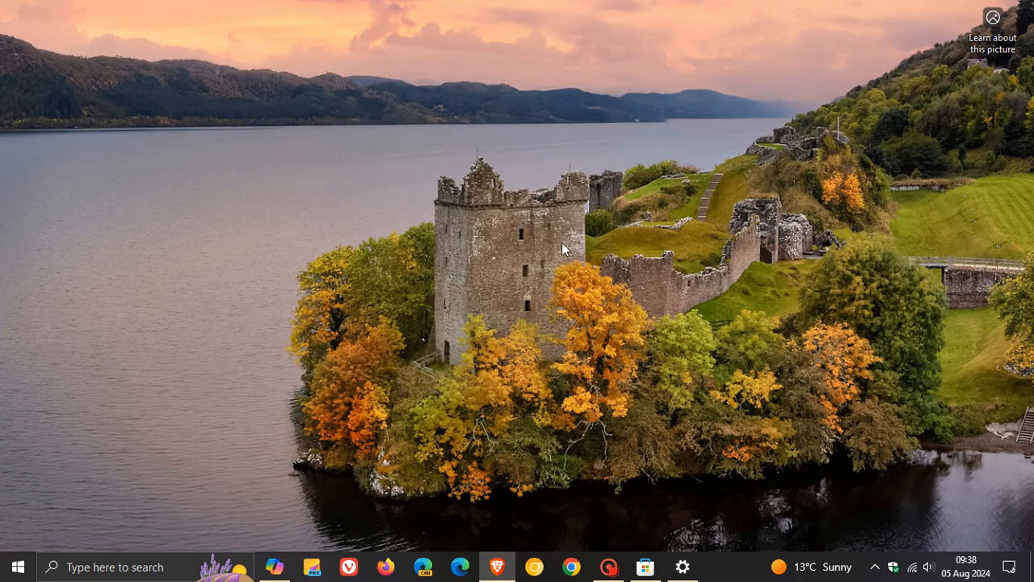